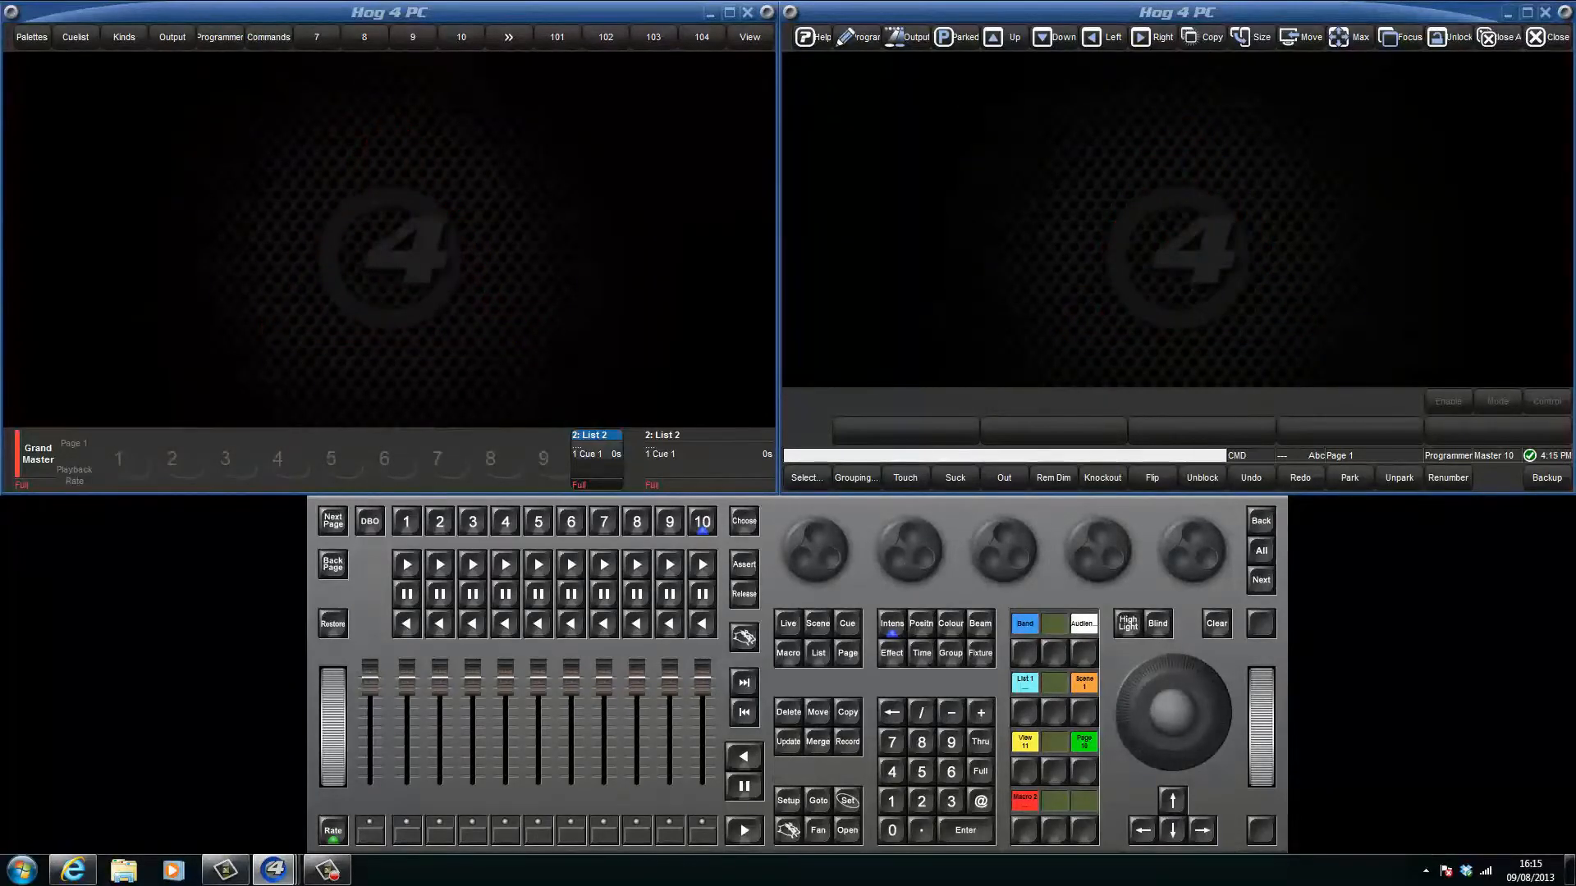
- Copy the tutorial show files to HOG4 BACKUP (E:\) via Show Manager, verify them, and eject the drive
{"action": "left_click", "coordinate": [1546, 478]}
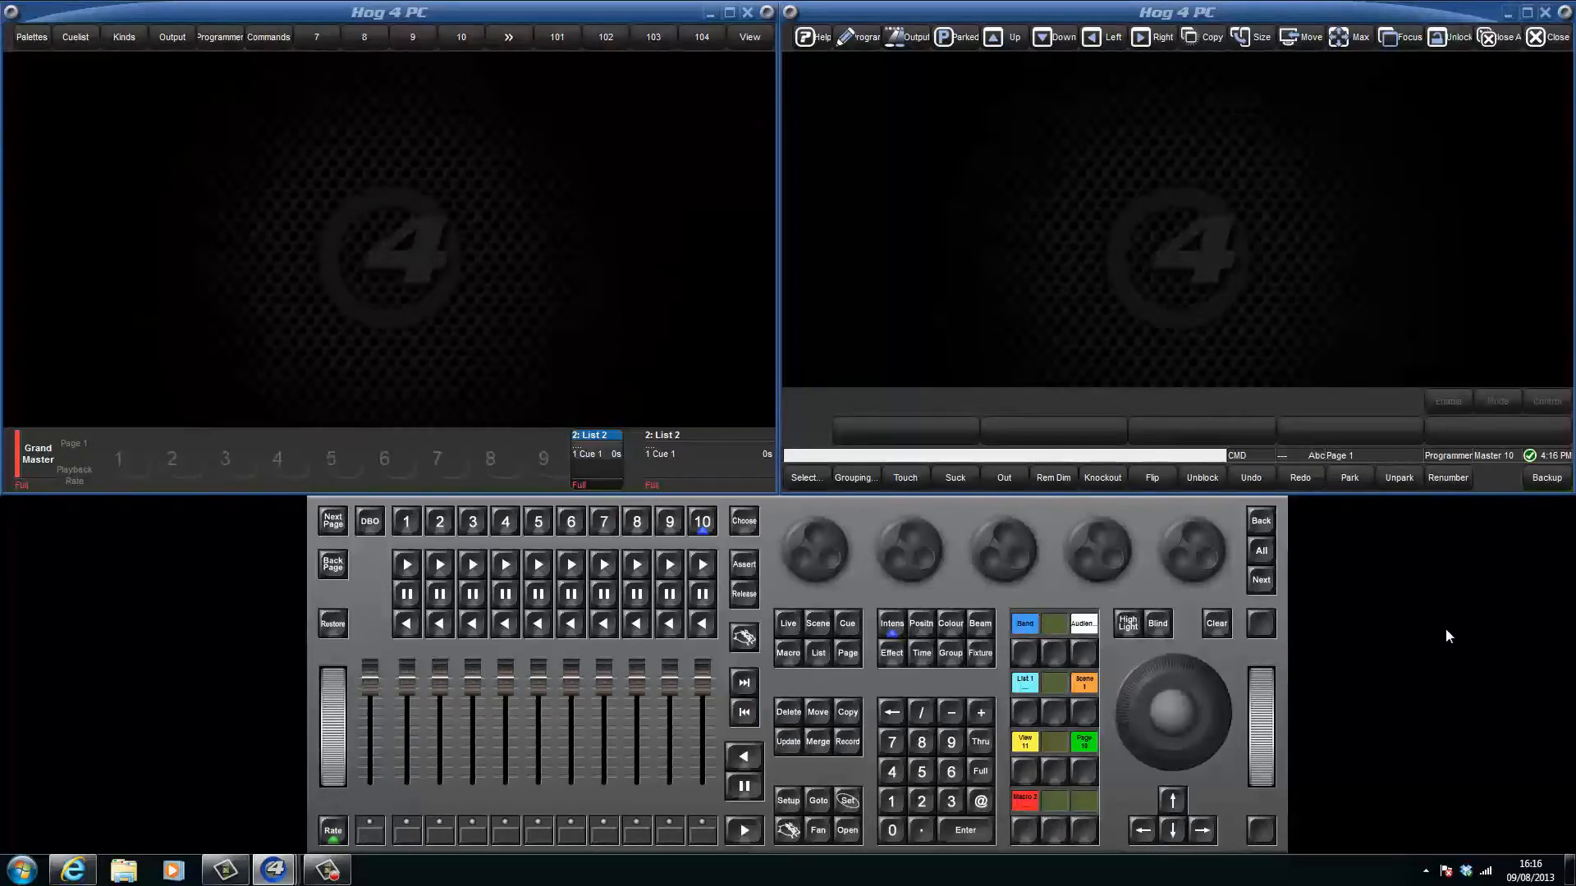
{"action": "left_click", "coordinate": [788, 824]}
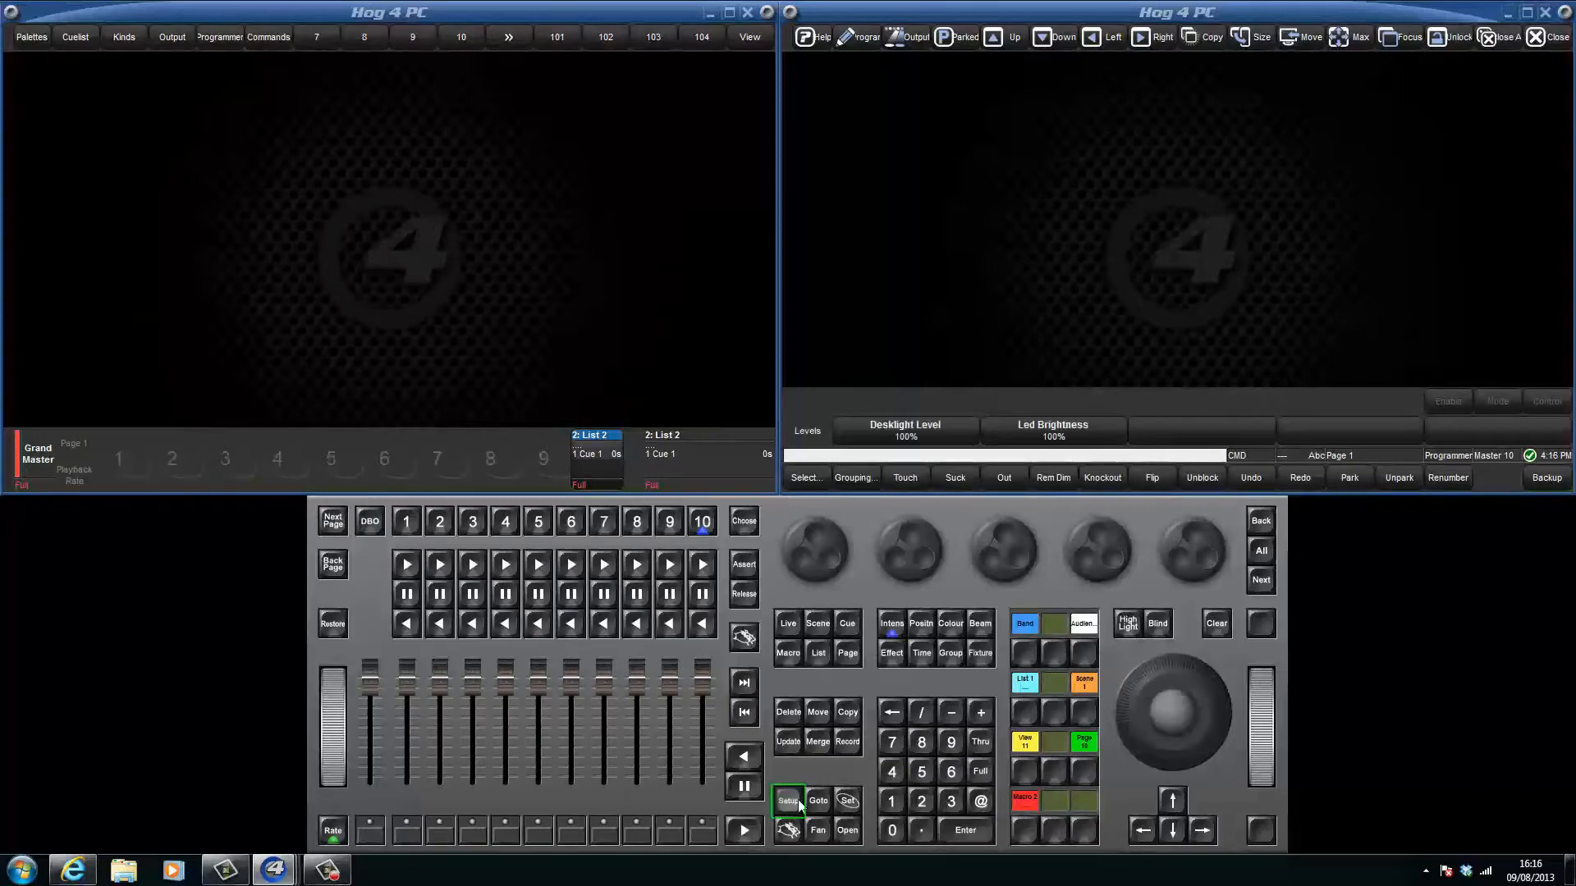
{"action": "left_click", "coordinate": [787, 801]}
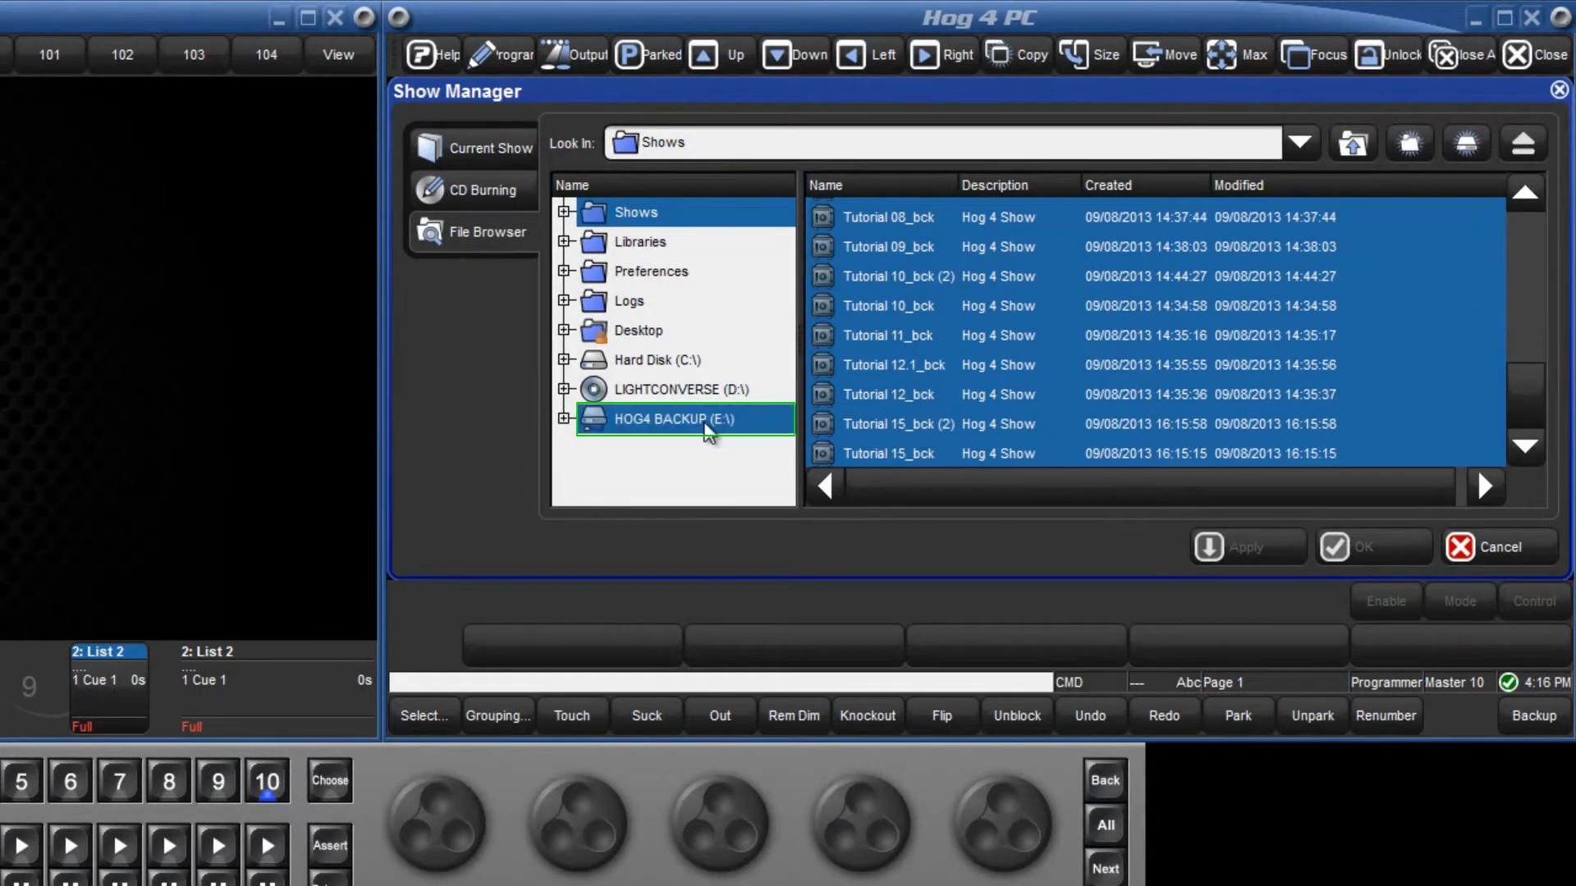
{"action": "double_click", "coordinate": [681, 421]}
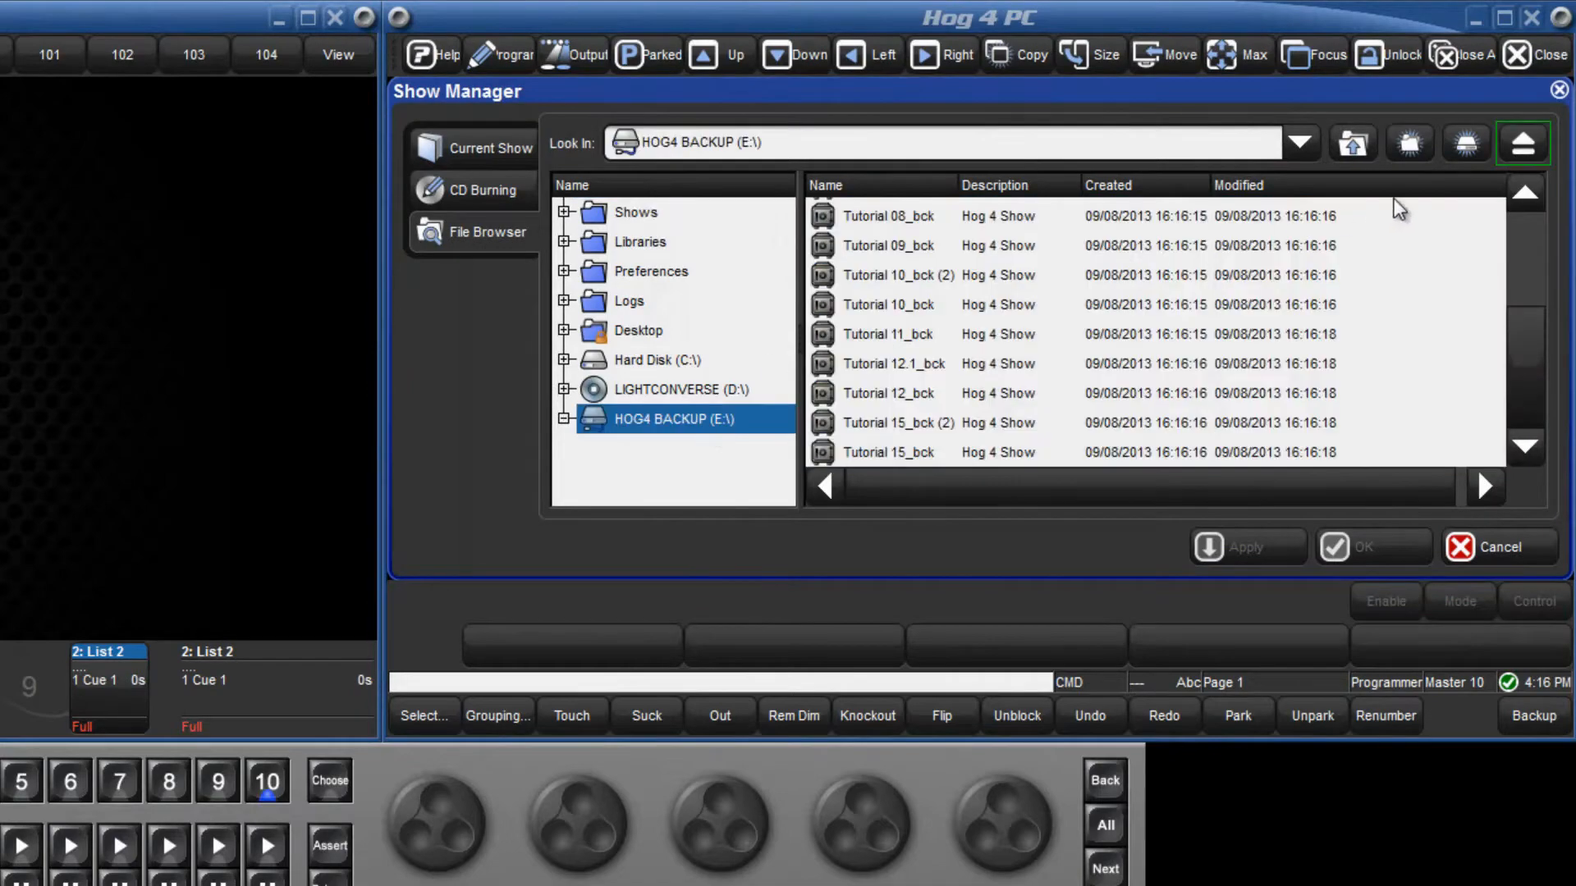
{"action": "left_click", "coordinate": [1523, 144]}
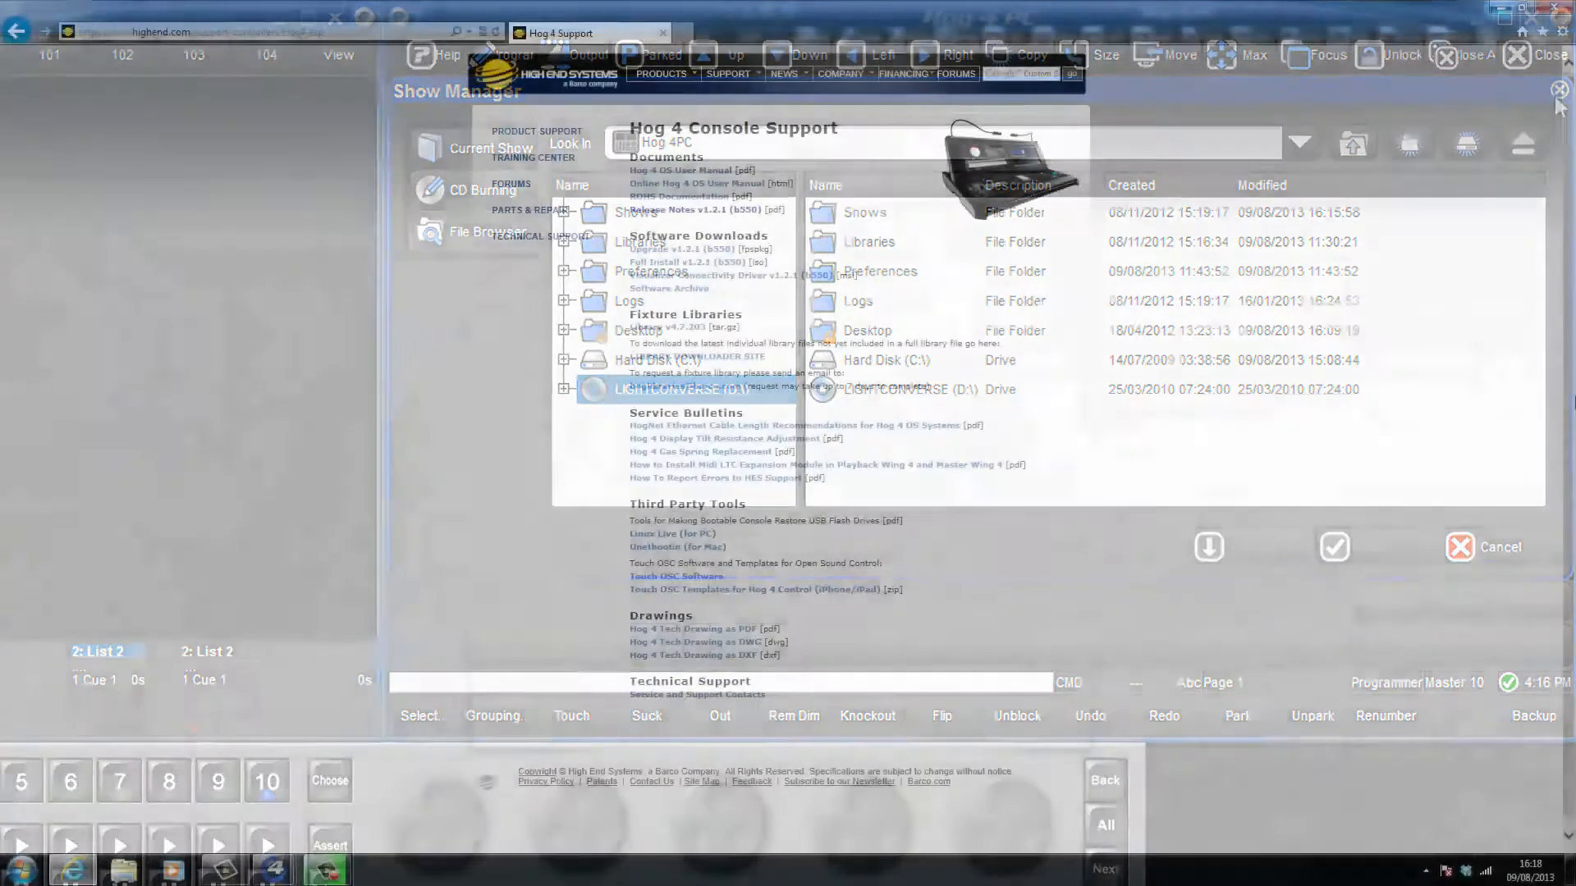
- Locate the Full Install v1.2.1 (b550) [iso] link under Software Downloads on the Hog 4 Support page
{"action": "left_click", "coordinate": [1460, 547]}
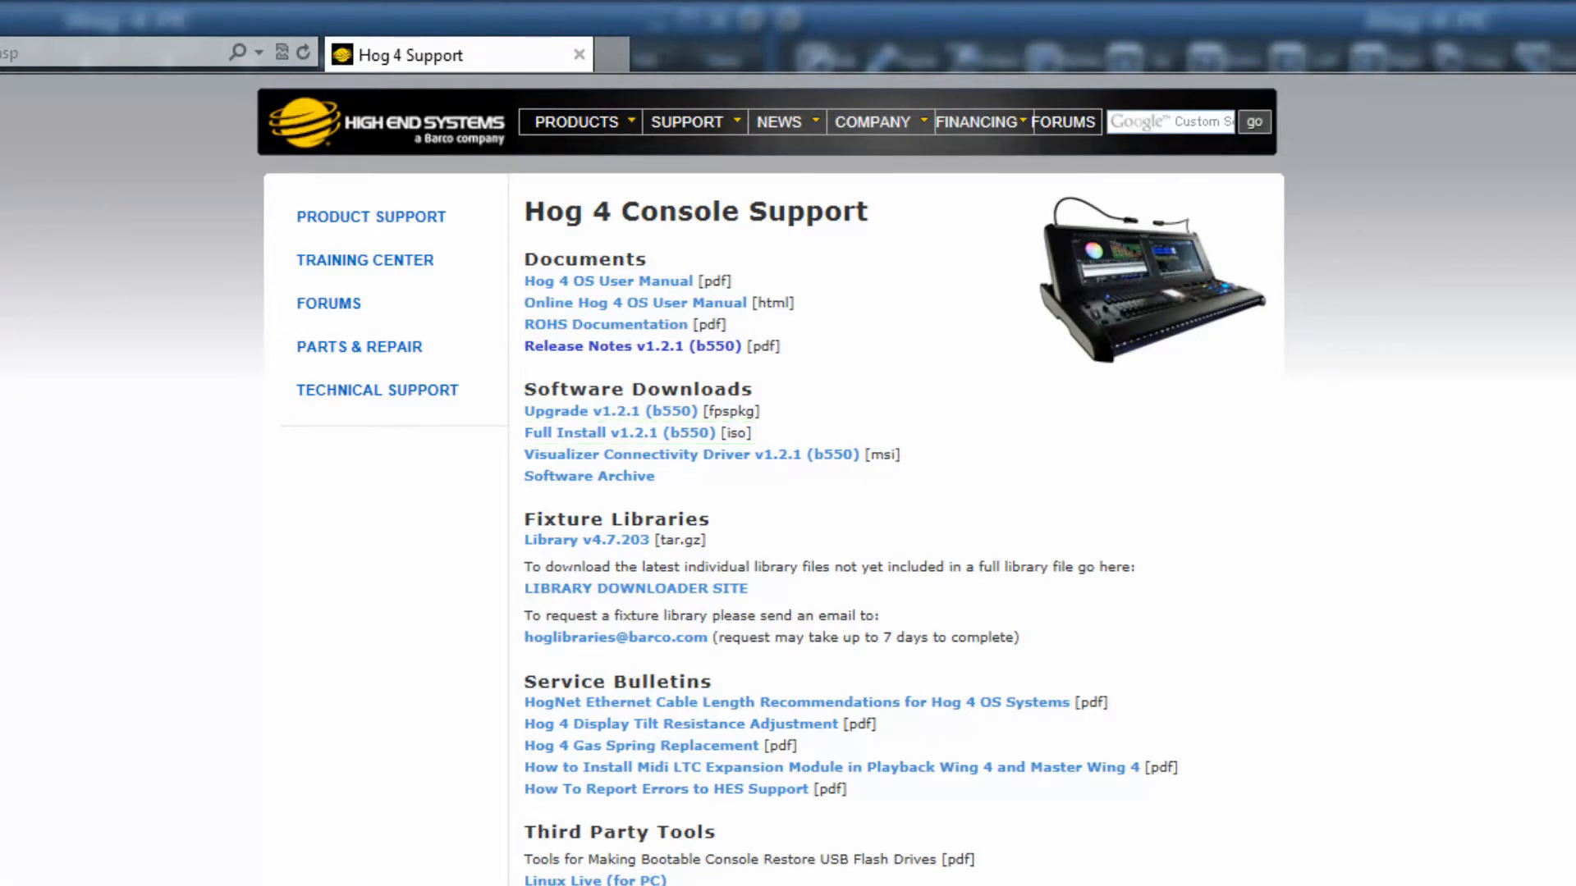
{"action": "left_click", "coordinate": [270, 873]}
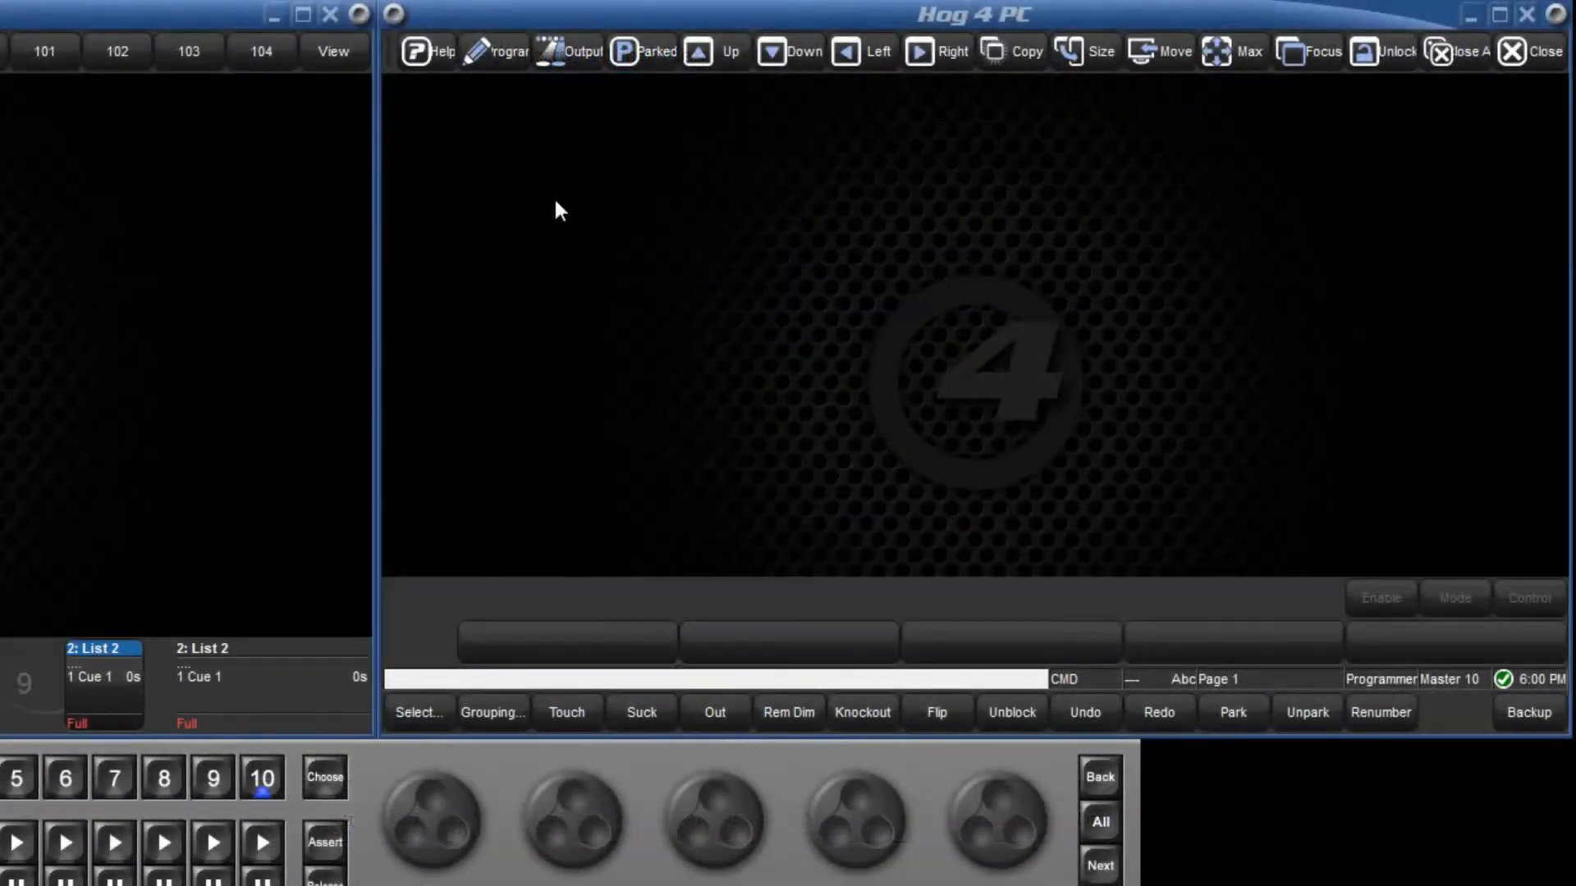
- Browse the online manual to 25.2 Full Install (System Restore), section 25.2.1 on creating a bootable USB drive
{"action": "left_click", "coordinate": [422, 50]}
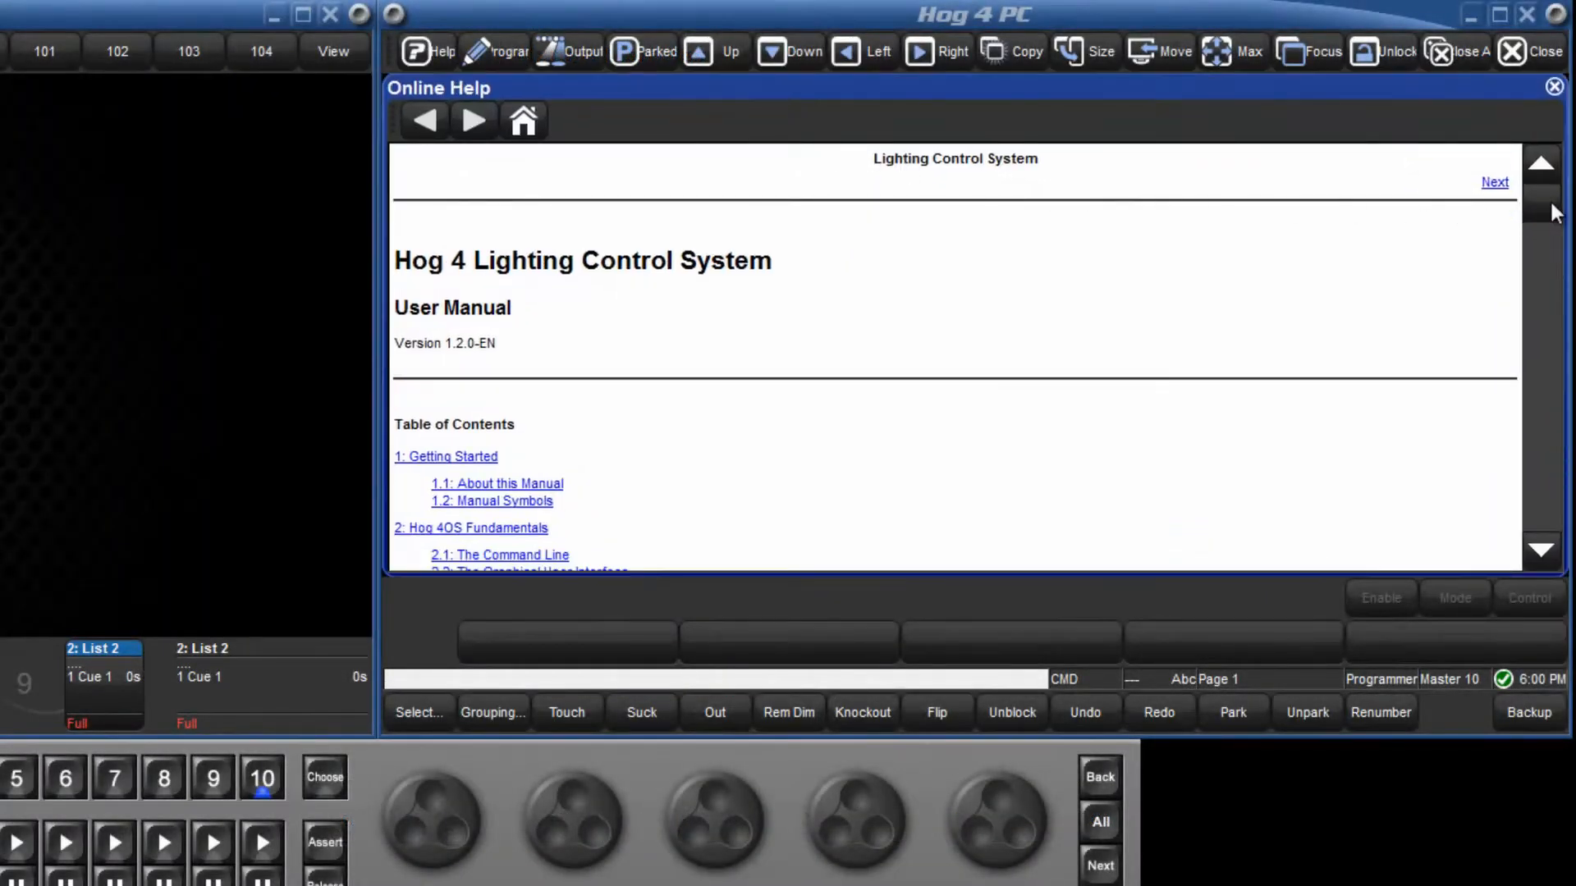
{"action": "scroll", "scroll_direction": "down", "scroll_amount": 3}
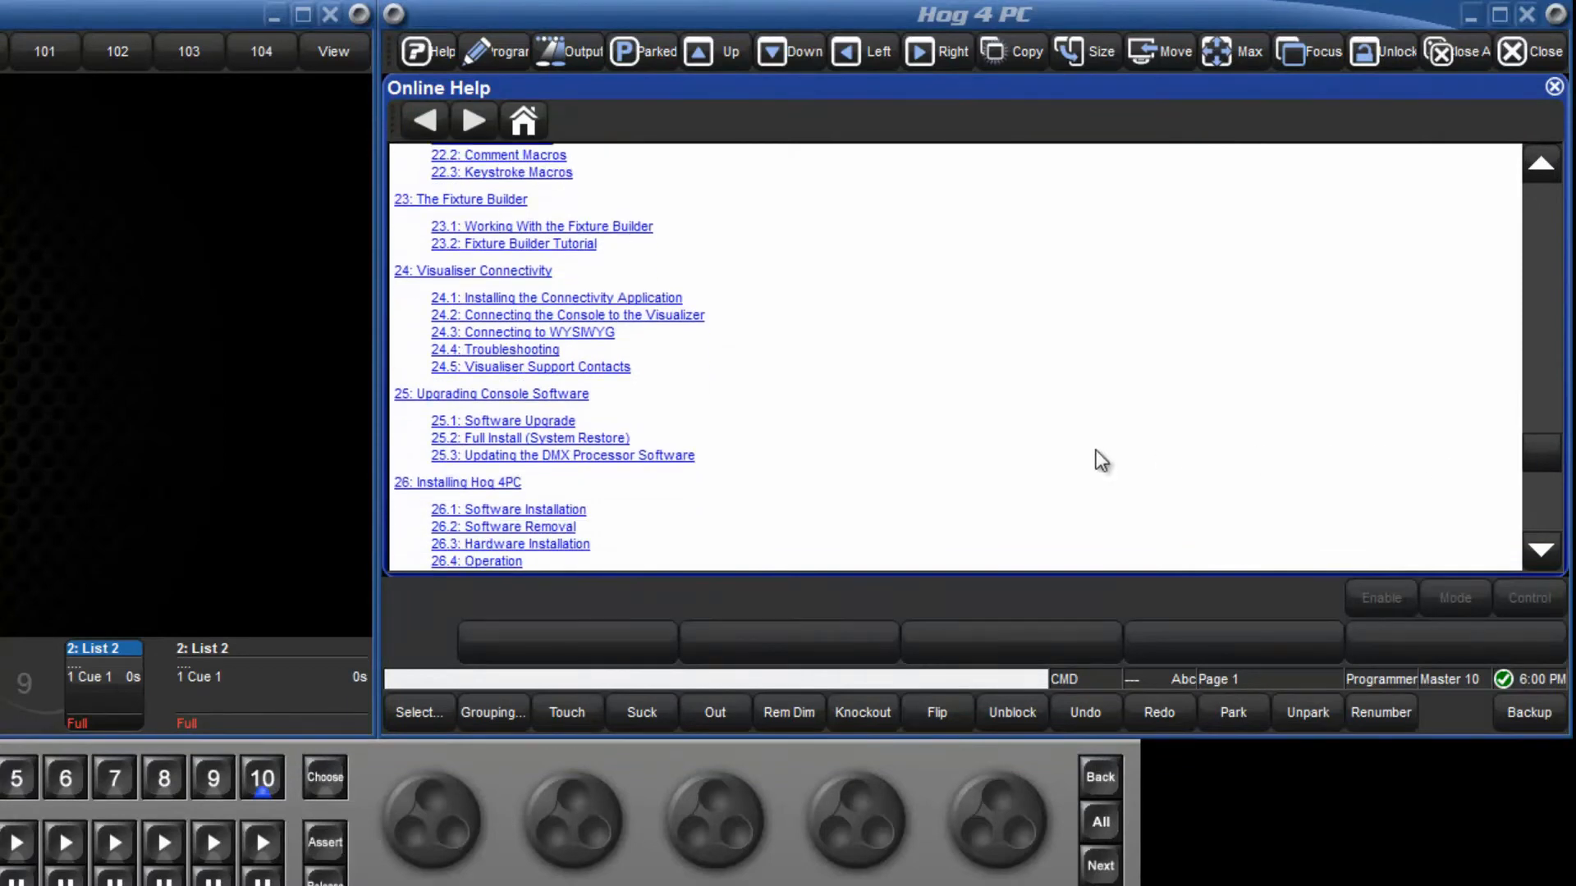
{"action": "left_click", "coordinate": [528, 436]}
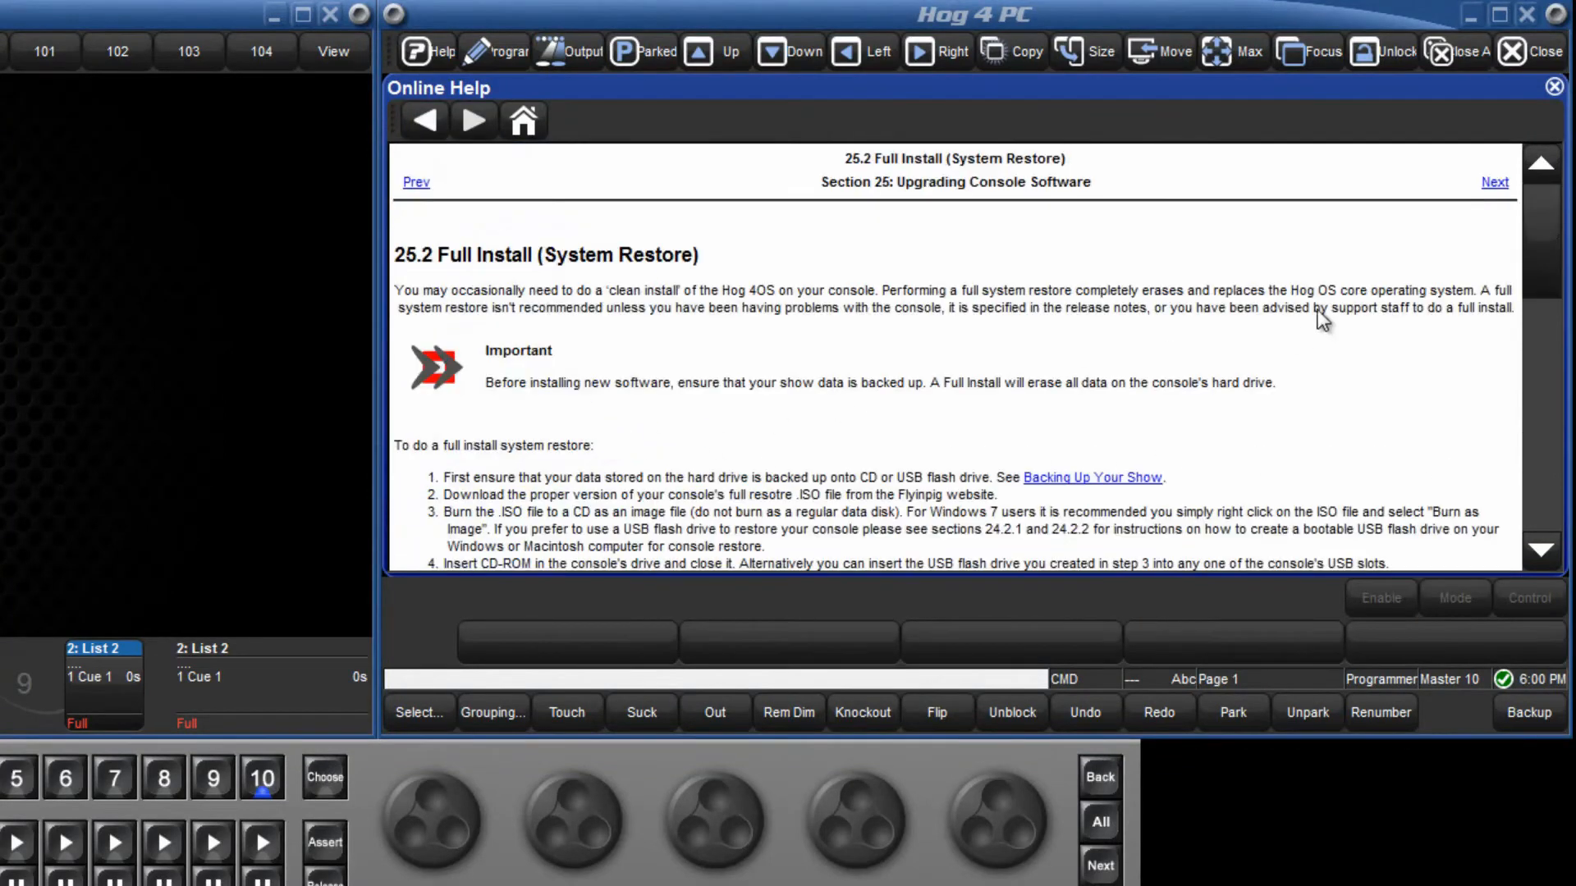
{"action": "scroll", "scroll_direction": "down", "scroll_amount": 3}
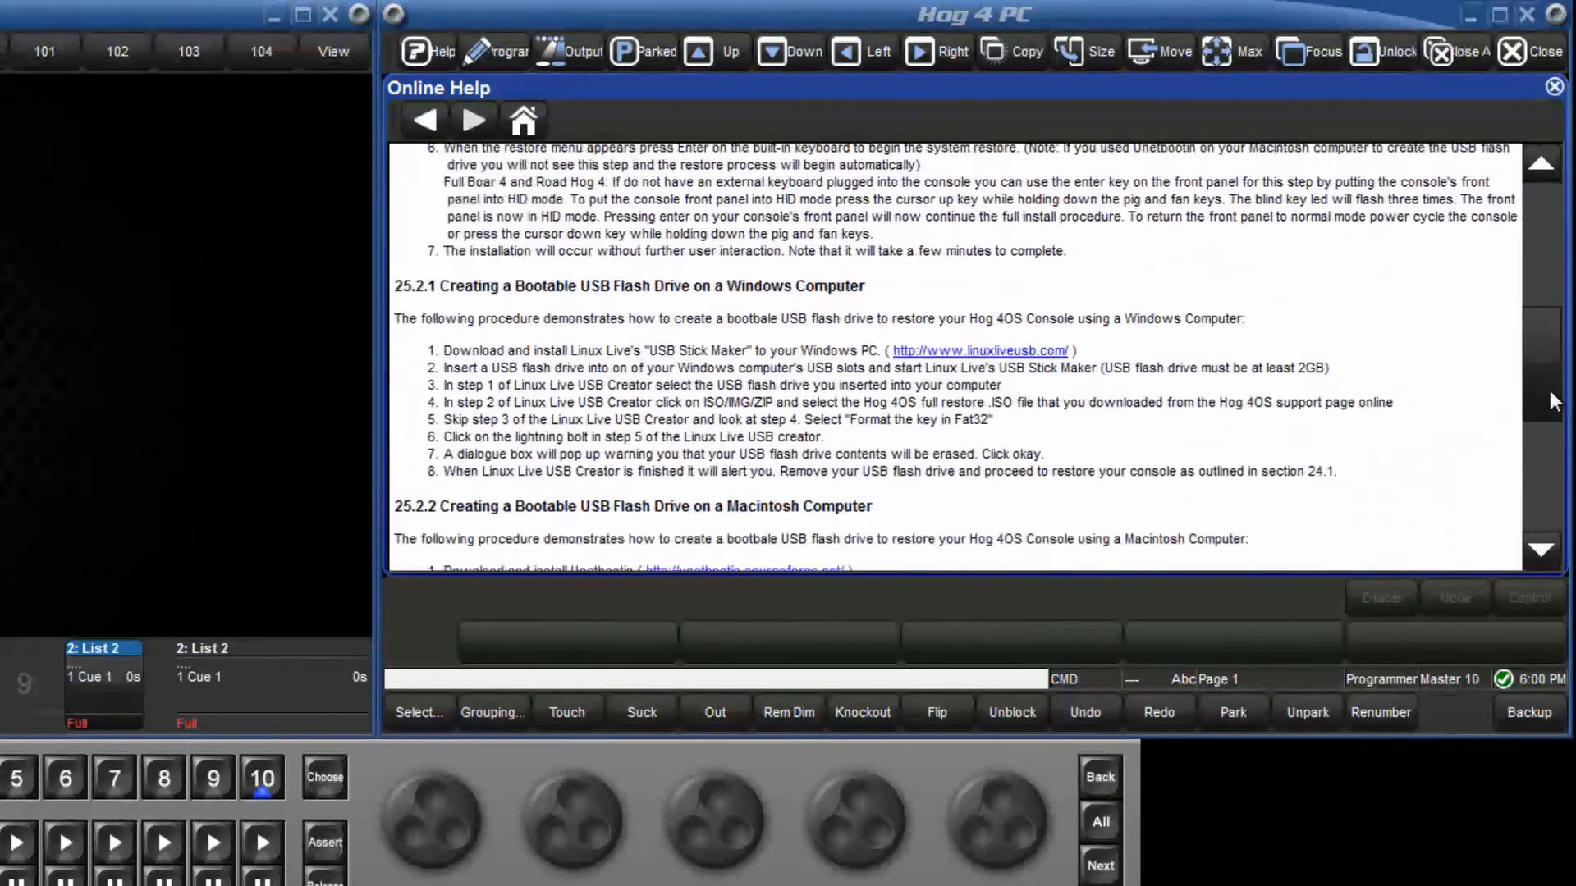
{"action": "scroll", "scroll_direction": "down", "scroll_amount": 3}
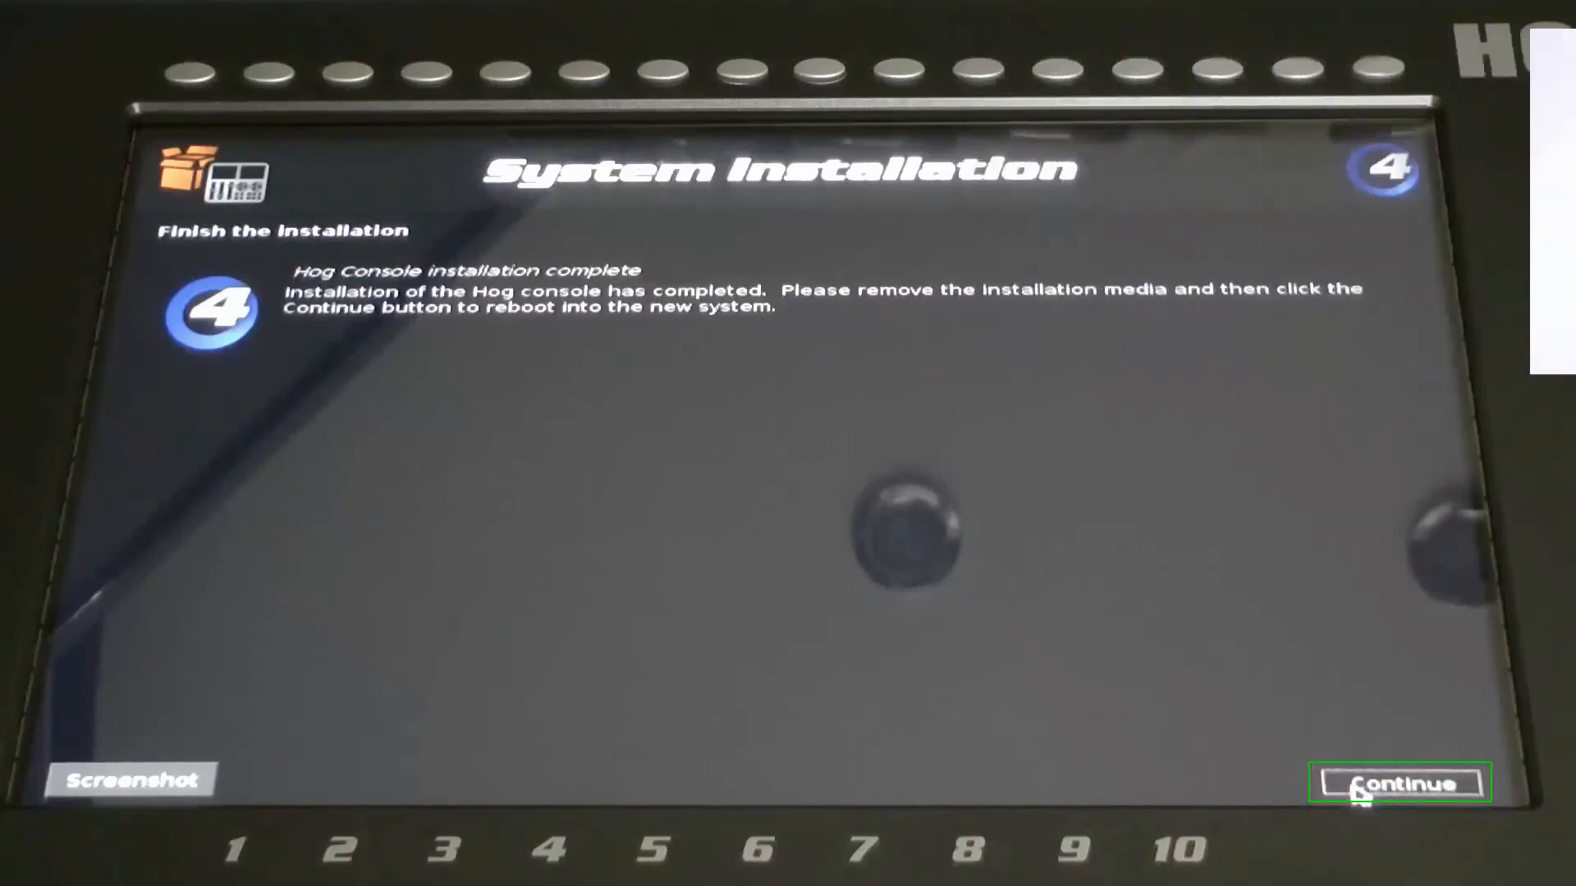
- Continue past the System Installation complete screen to reboot into v1.2.1 (b550)
{"action": "left_click", "coordinate": [1399, 783]}
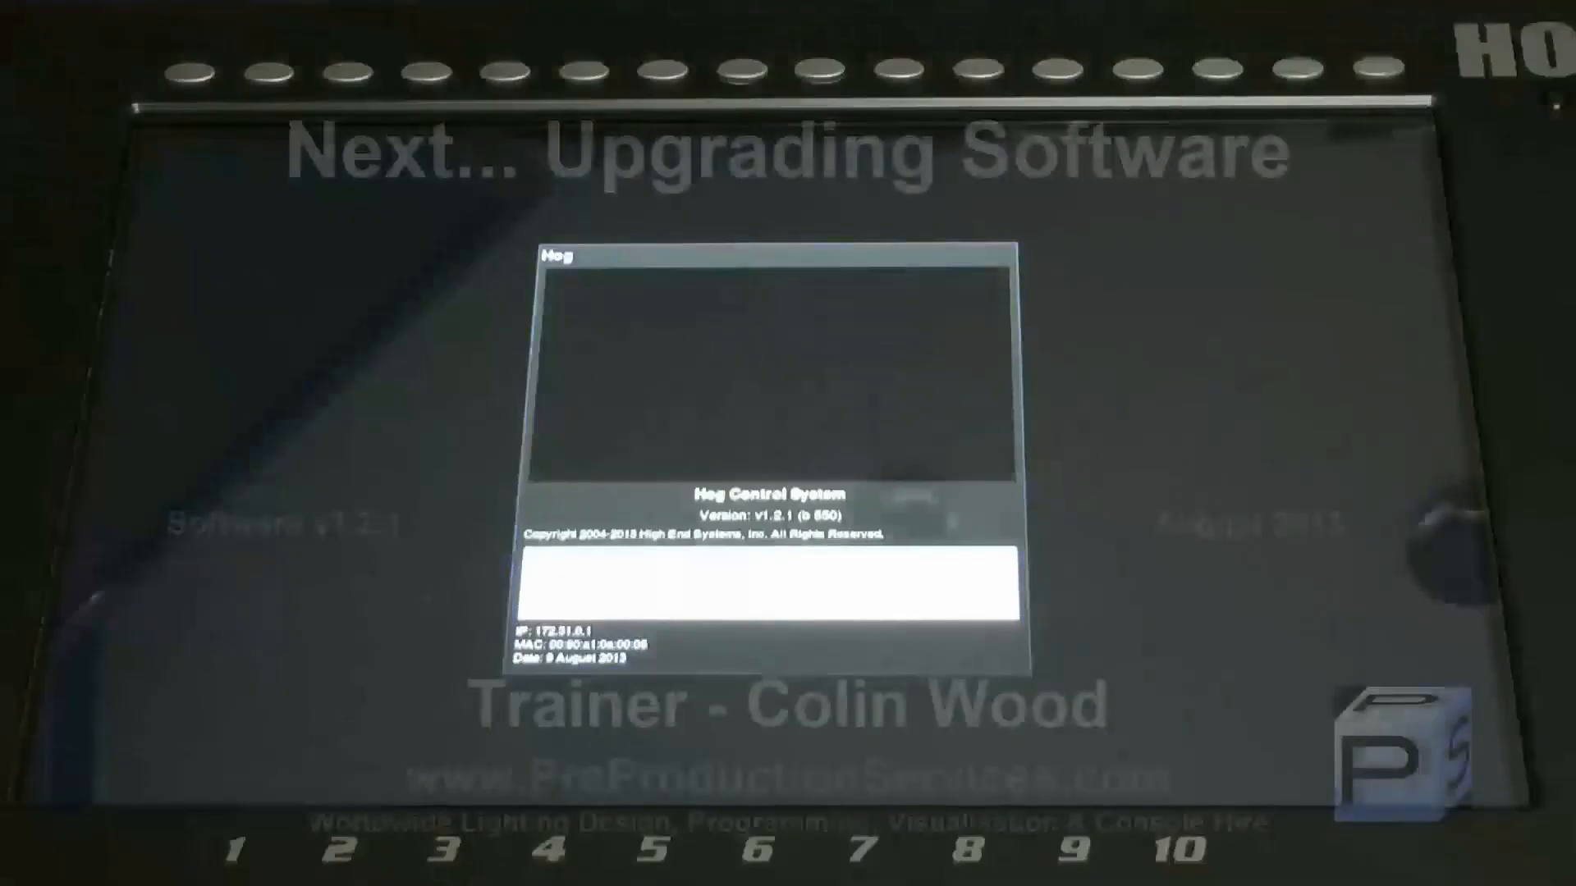